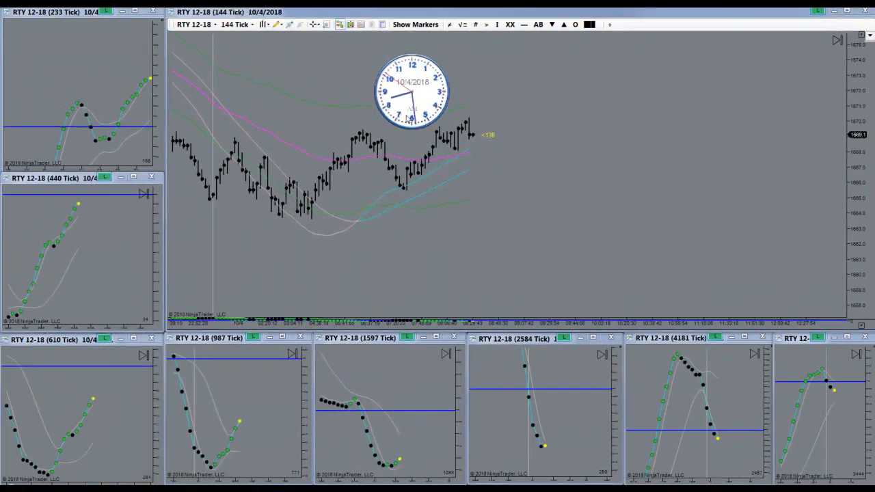
mouse_move(458, 235)
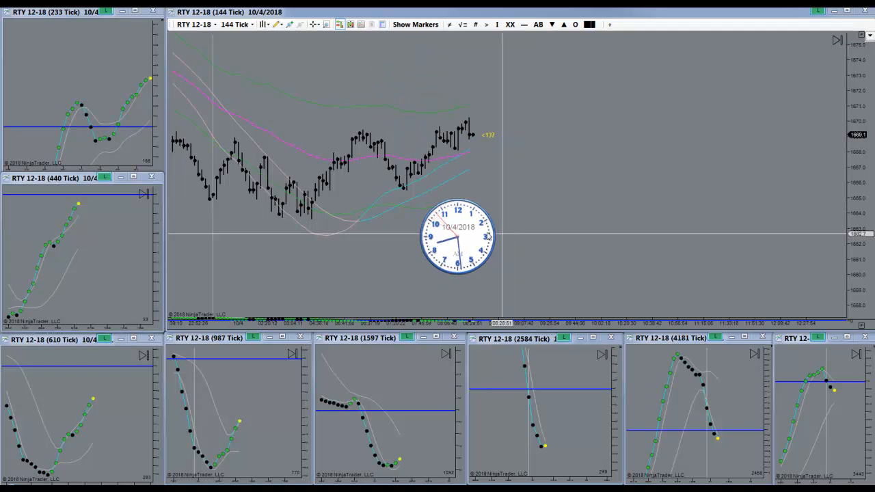